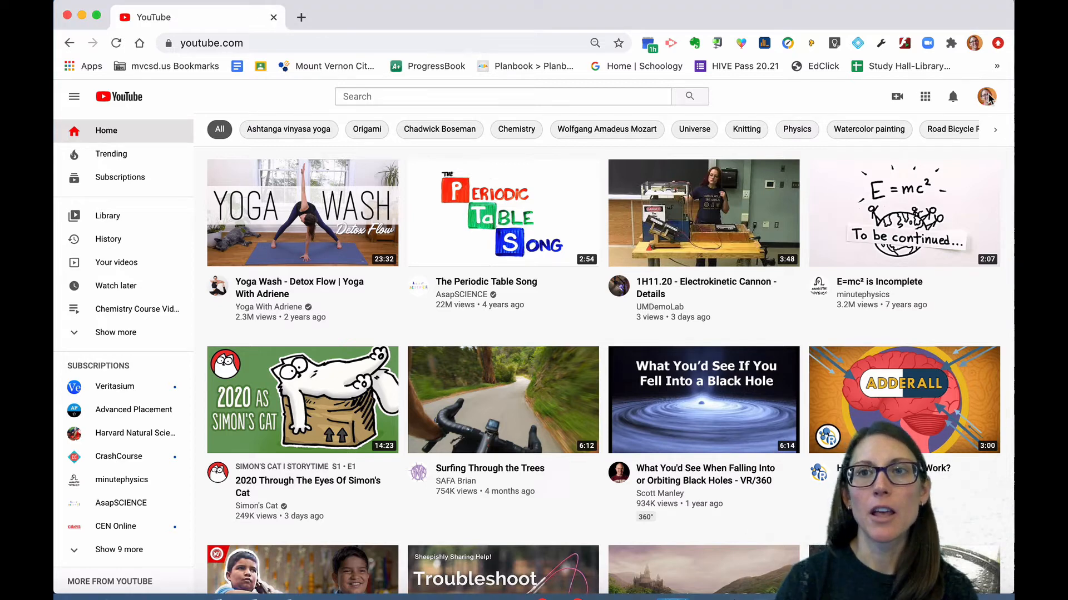
- Open YouTube Studio from the profile avatar's account menu
left_click(985, 96)
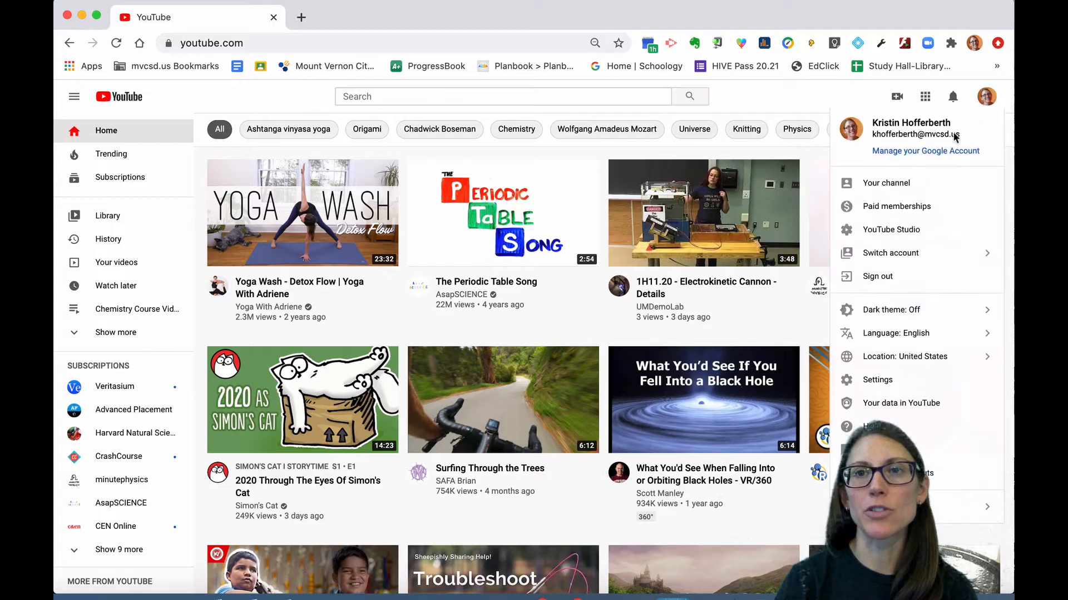
mouse_move(891, 229)
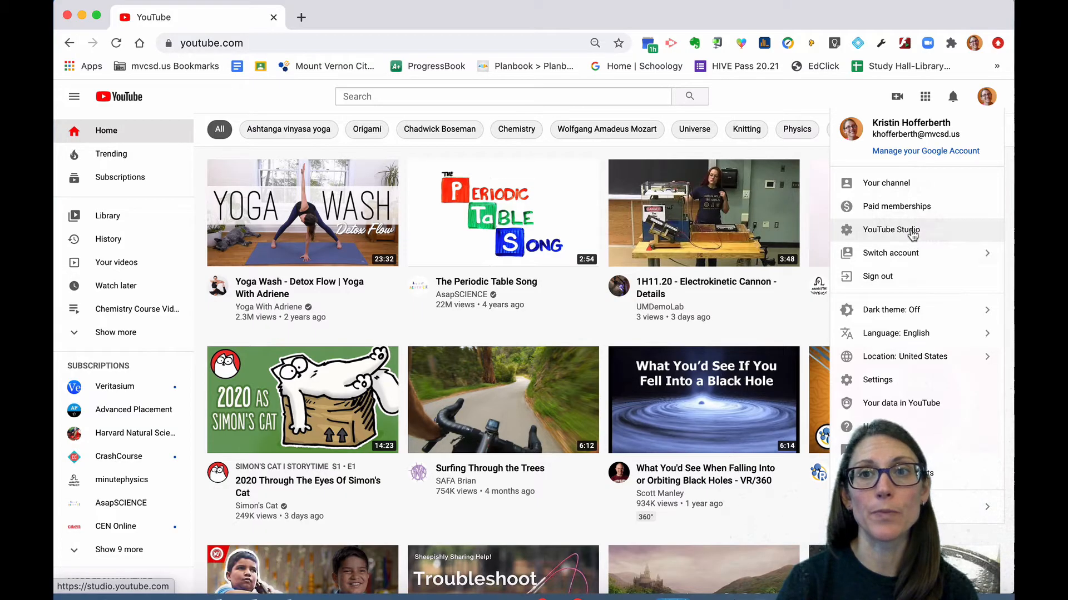
left_click(891, 230)
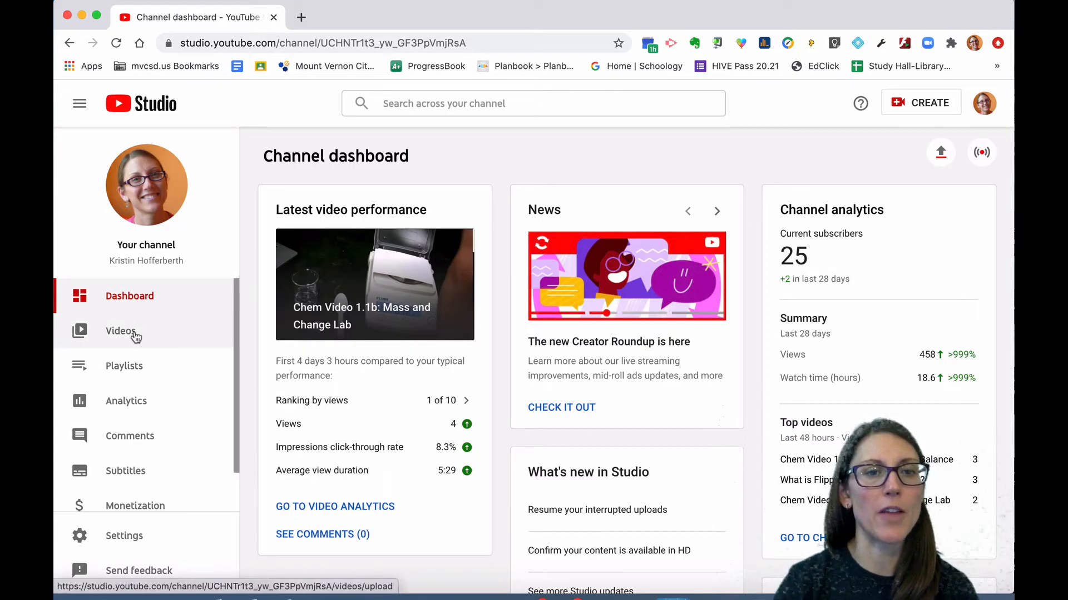
- Go to the Channel videos list from the Studio sidebar
left_click(120, 331)
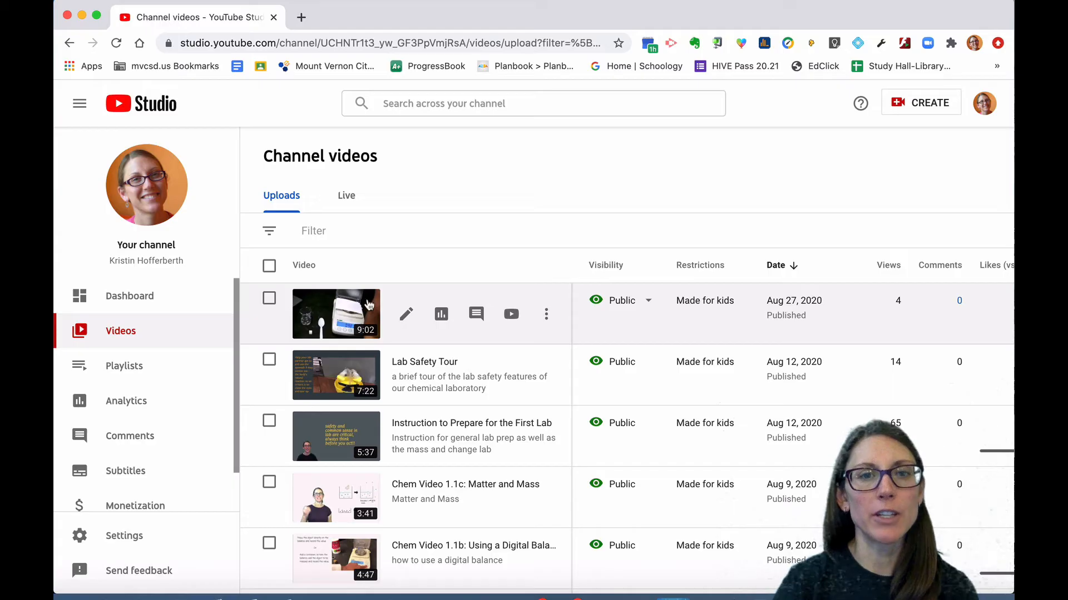
mouse_move(406, 314)
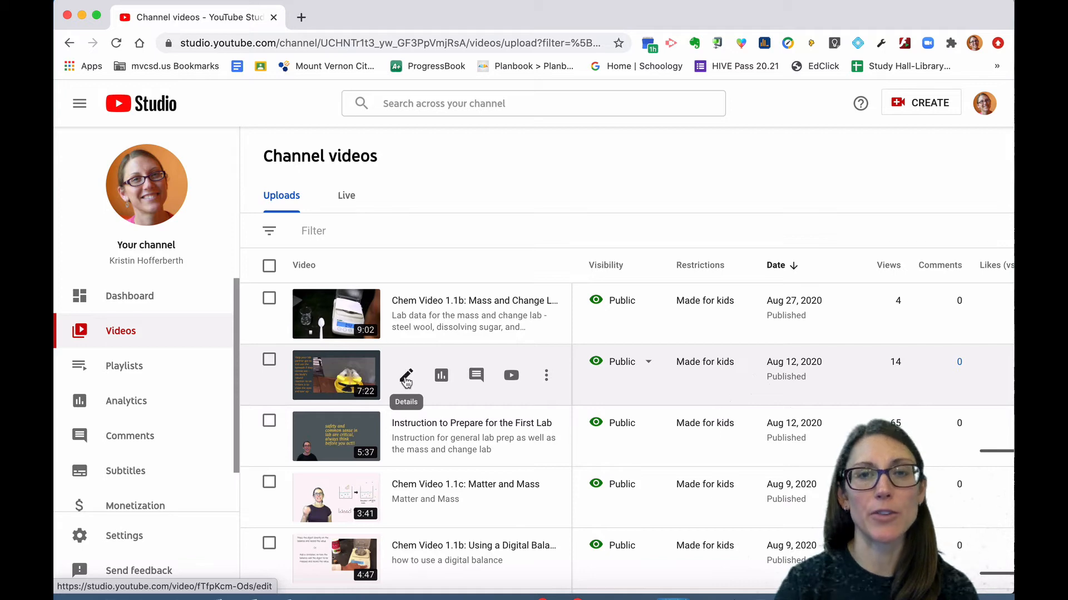
- Open Lab Safety Tour's details, More options tab, scrolled down to Additional options
left_click(406, 375)
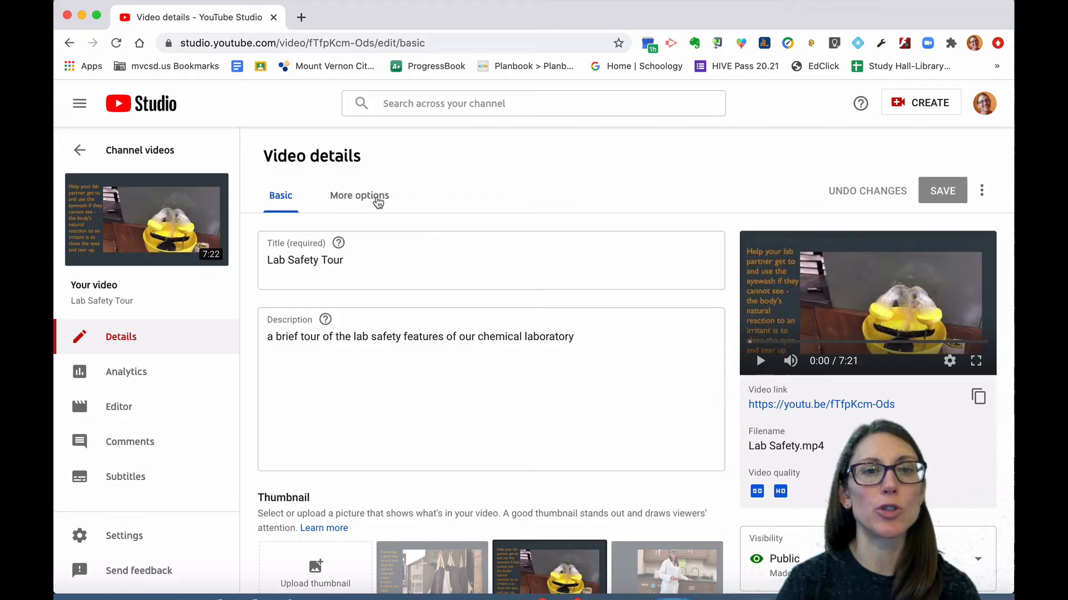
left_click(358, 195)
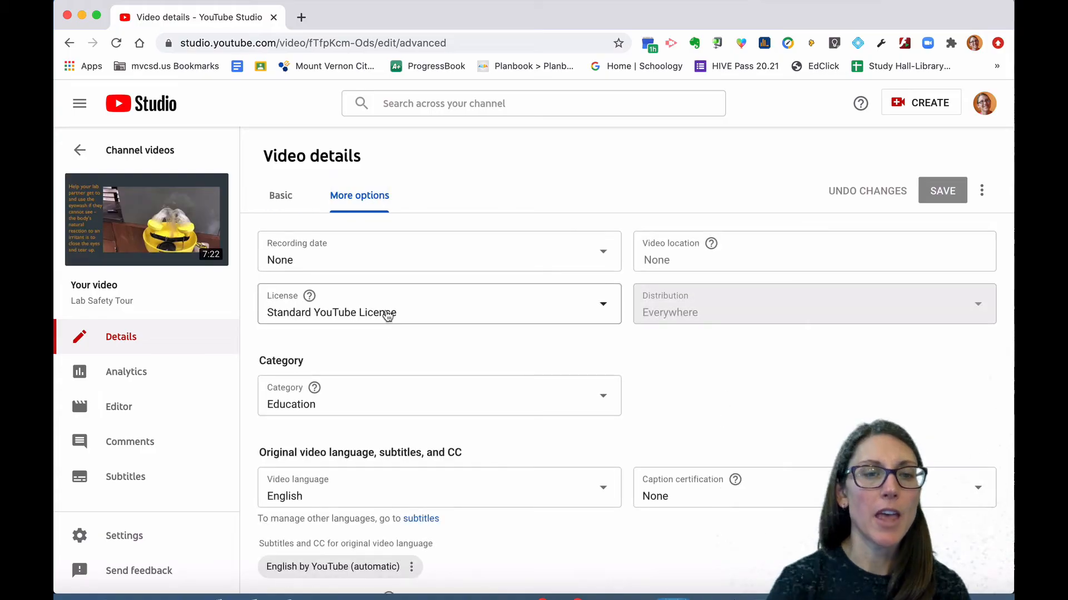
scroll("down", 3)
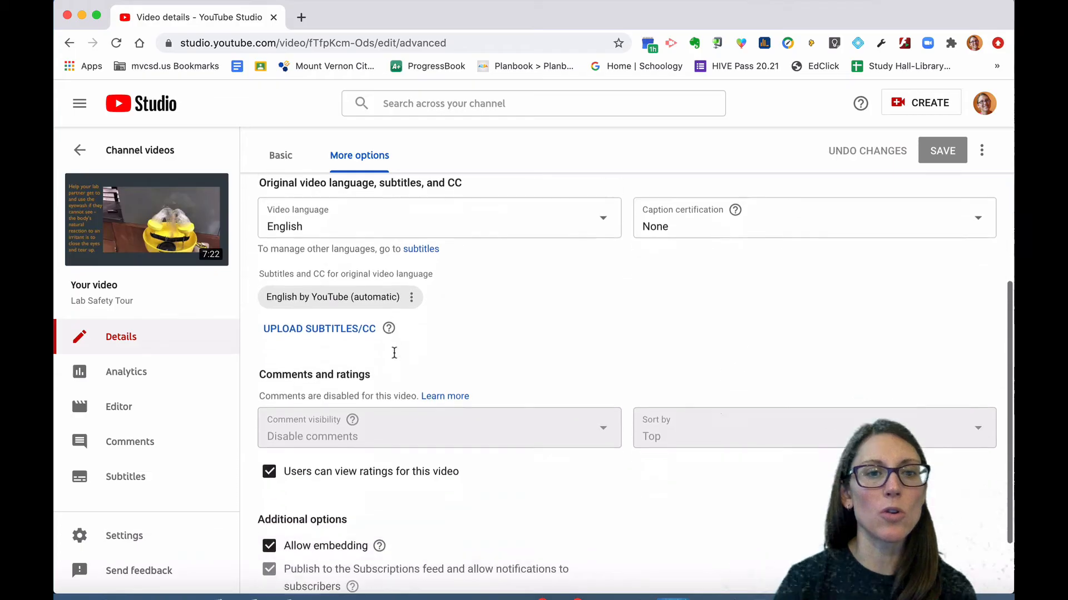
scroll("down", 3)
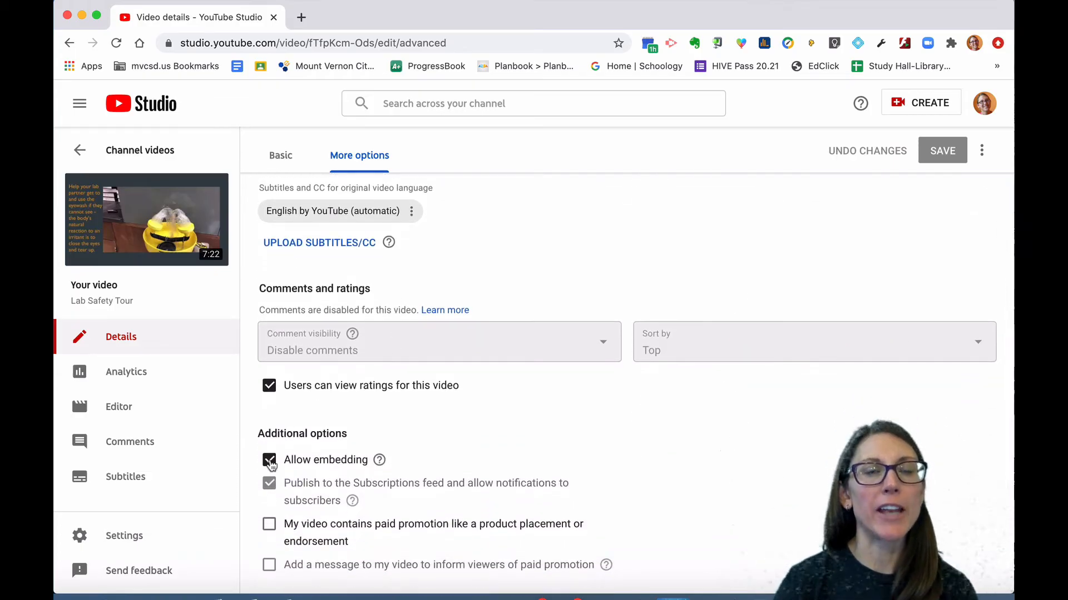